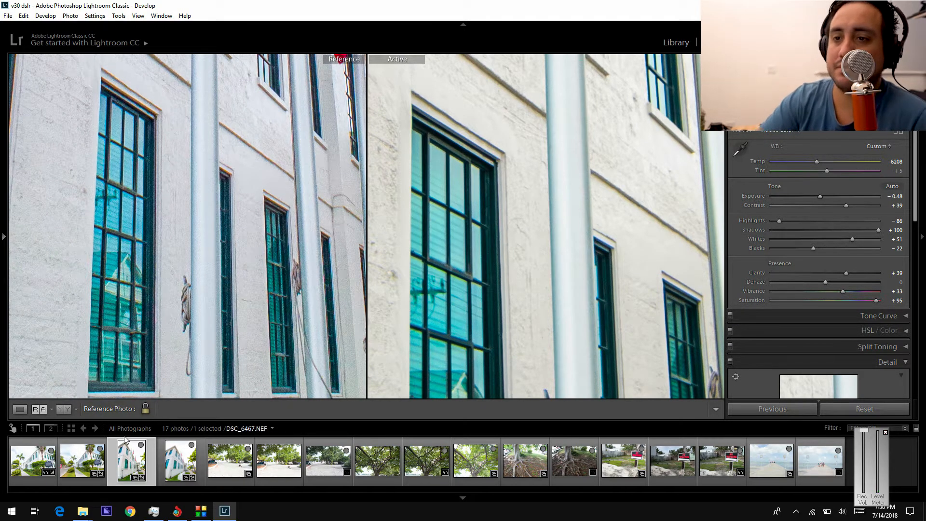
Zoom out of the stop sign detail and select the tree canopy photo in the filmstrip
click(230, 461)
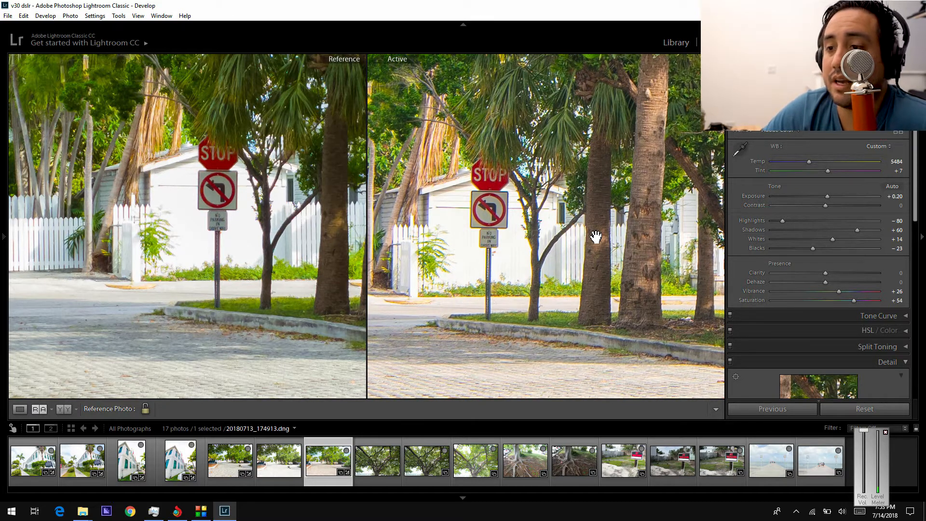
mouse_move(184, 251)
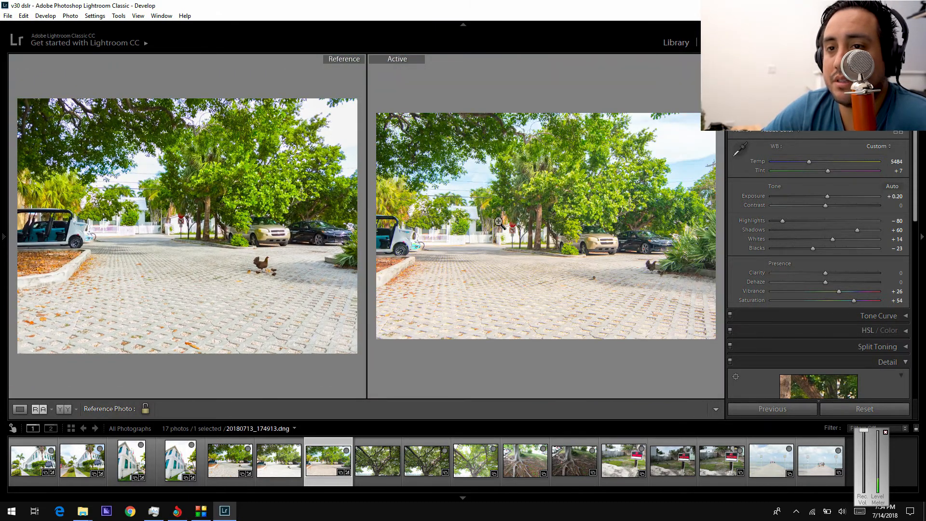
click(427, 460)
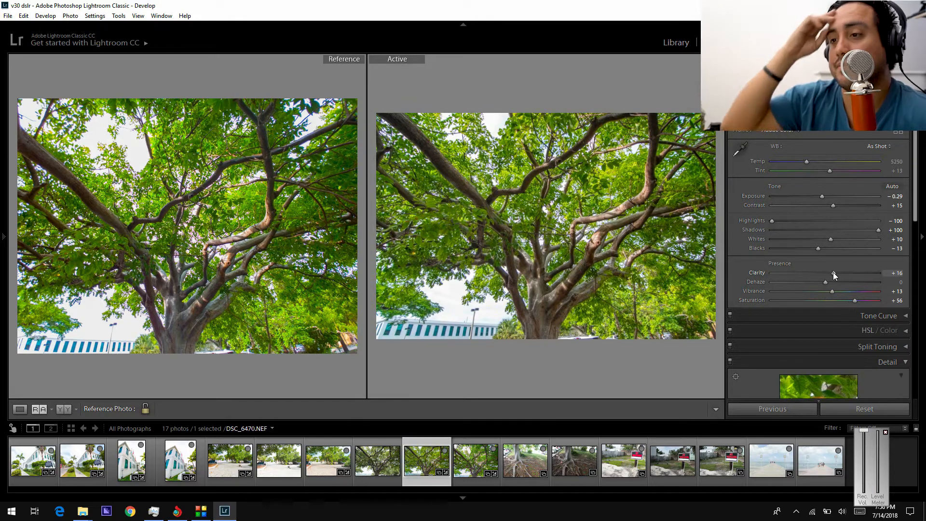
Select the tree-roots photo in the filmstrip as the next active image
click(524, 460)
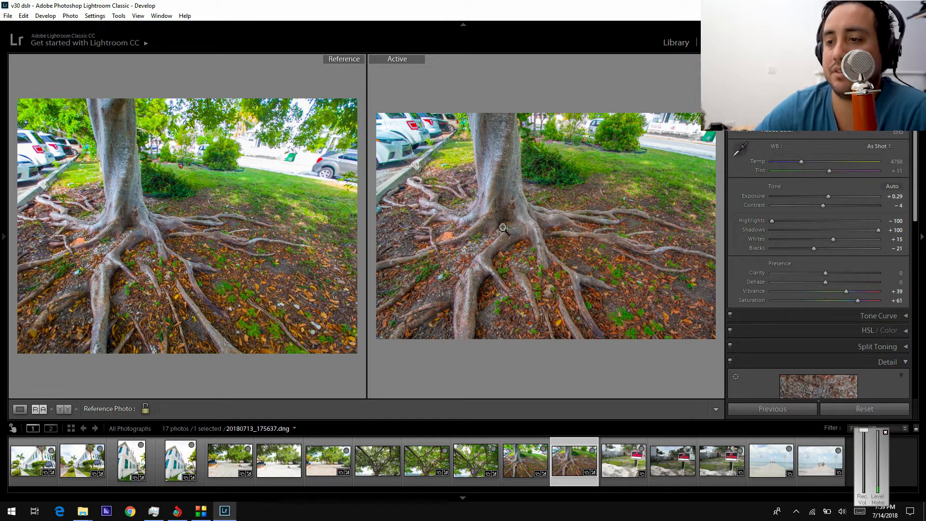
mouse_move(519, 207)
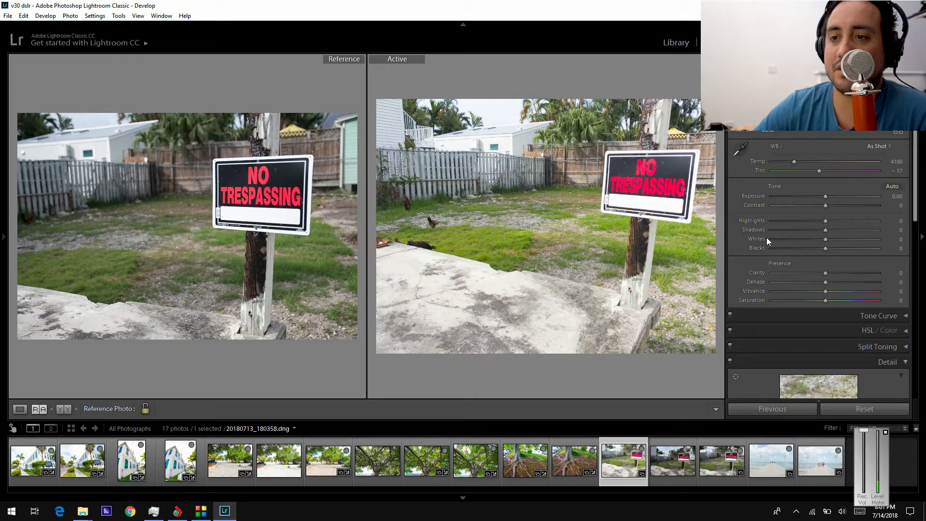
Select the No Trespassing sign photo in the filmstrip as the active image
click(722, 461)
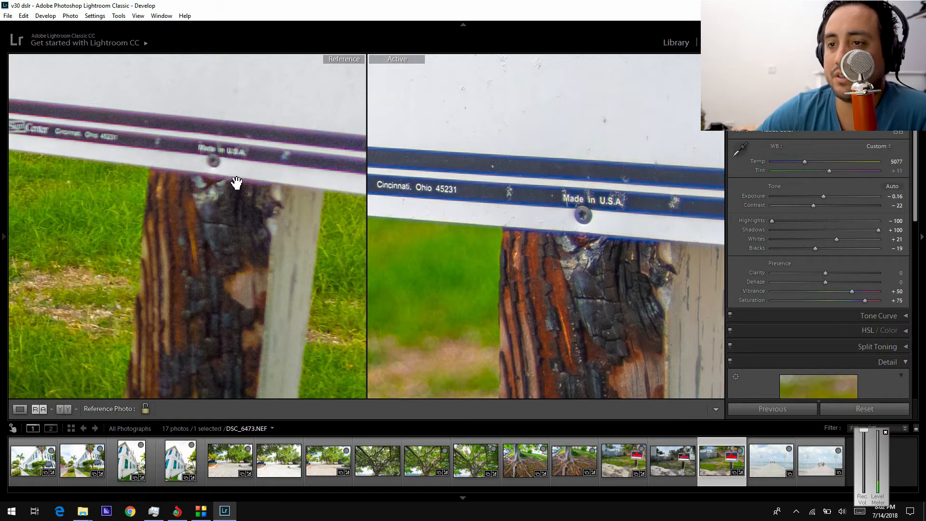
Load the beach pier photo from the filmstrip as the active image
click(771, 461)
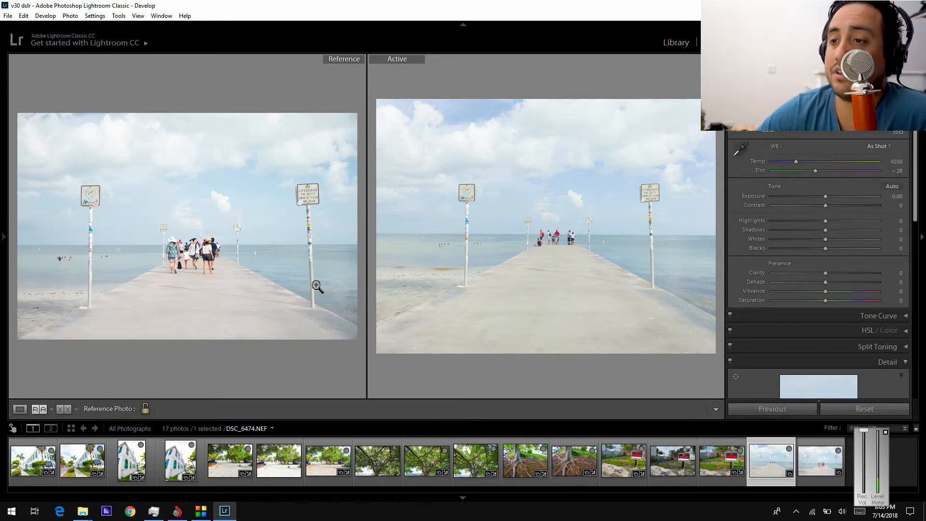